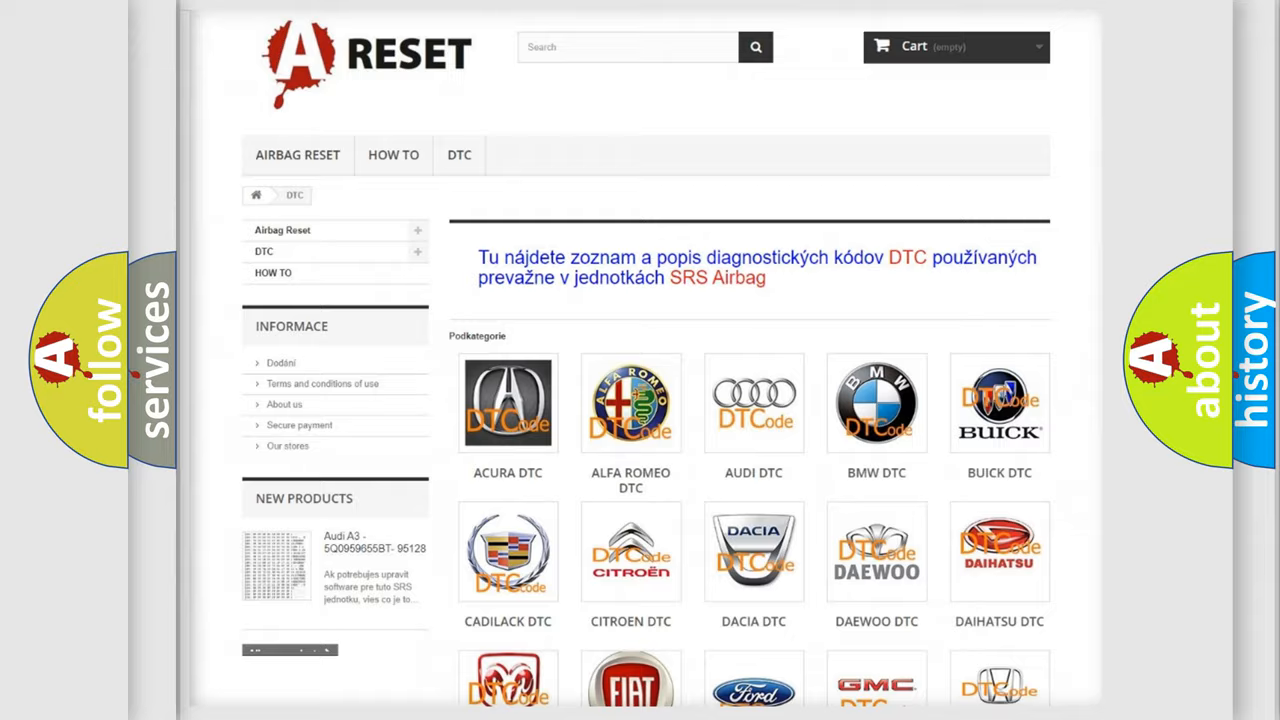
# Step: Choose Jeep DTC from the brand logos to list its trouble code subcategories
pyautogui.scroll(-3)
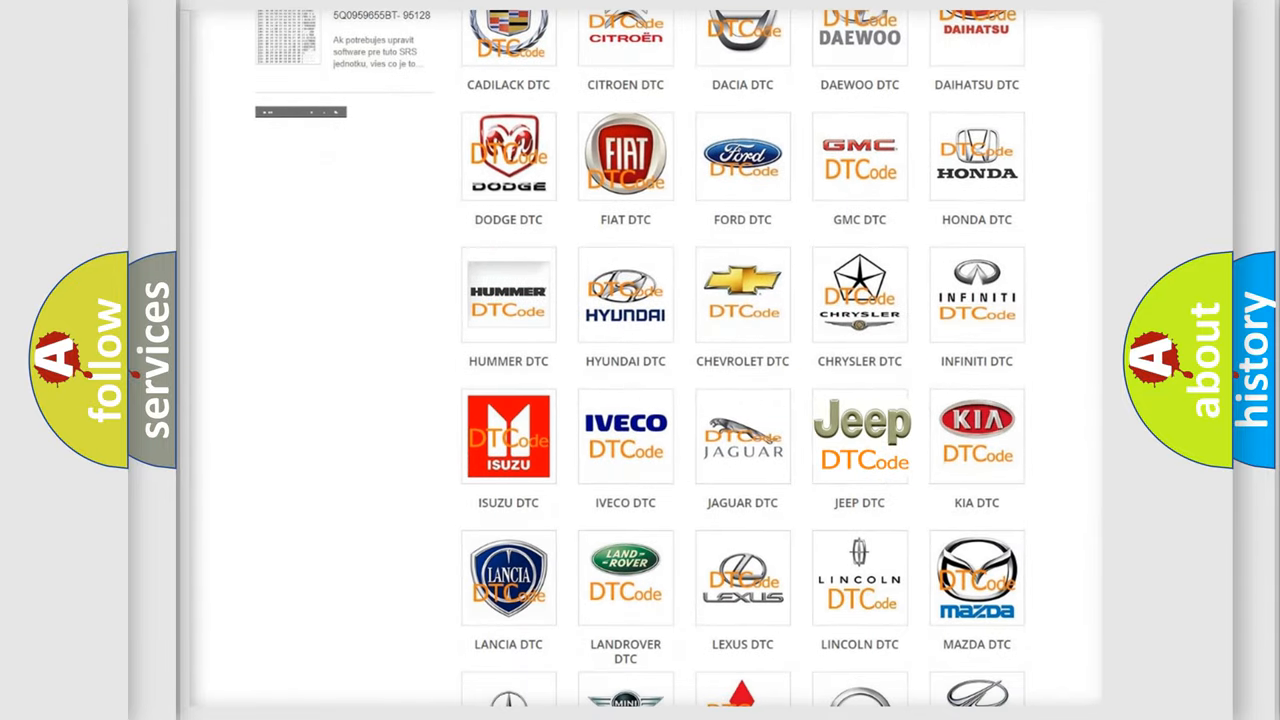
pyautogui.click(859, 436)
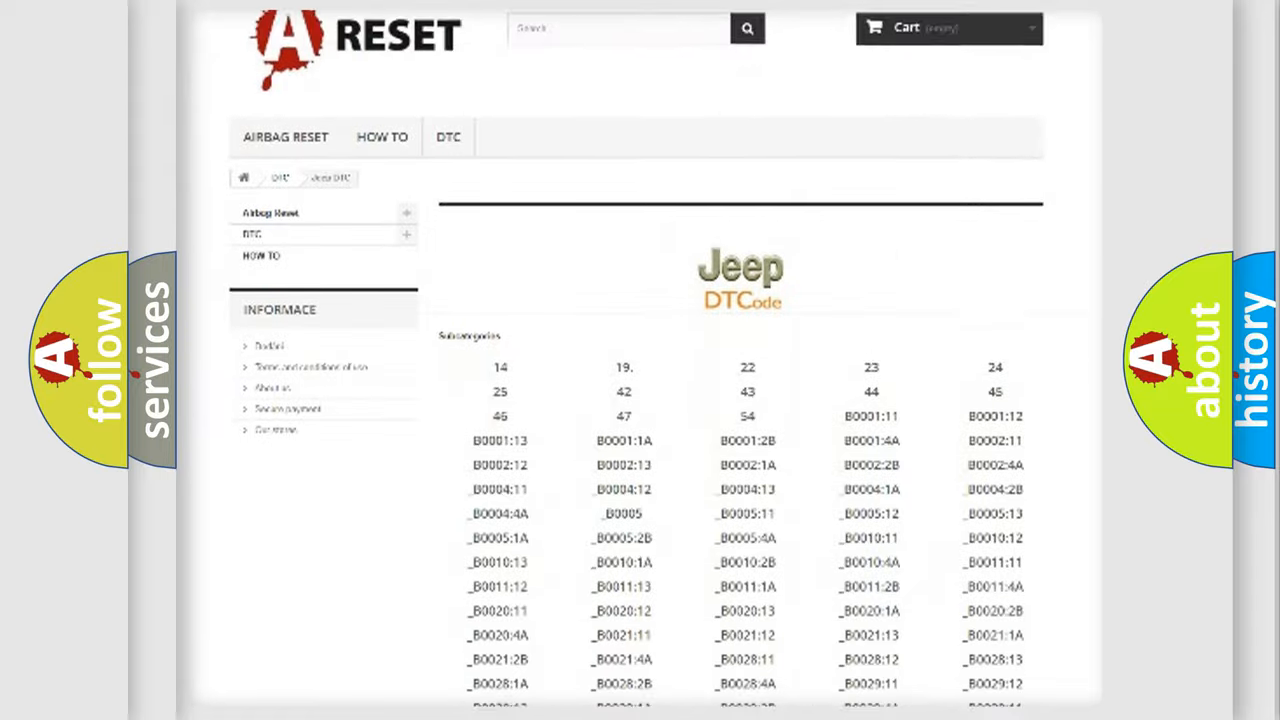
pyautogui.scroll(-3)
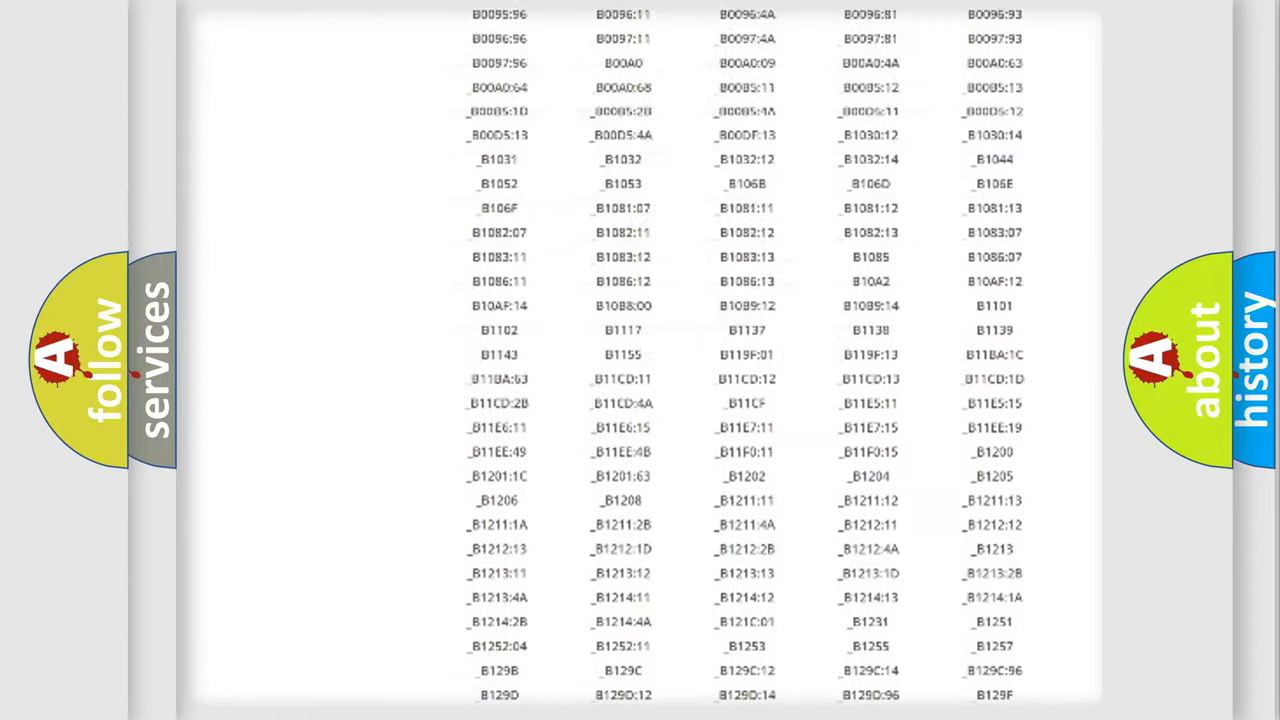
pyautogui.scroll(3)
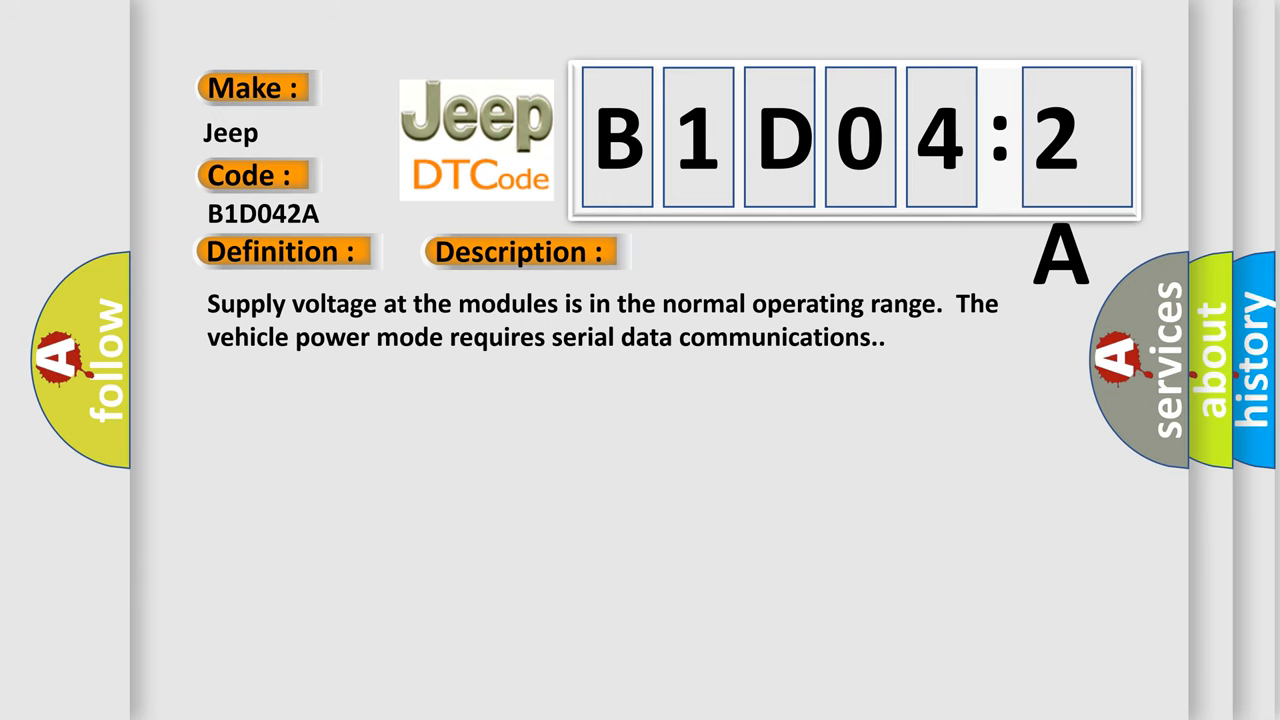
# Step: Reveal the Cause section for code B1D042A: serial data communication failed over three times
pyautogui.click(735, 251)
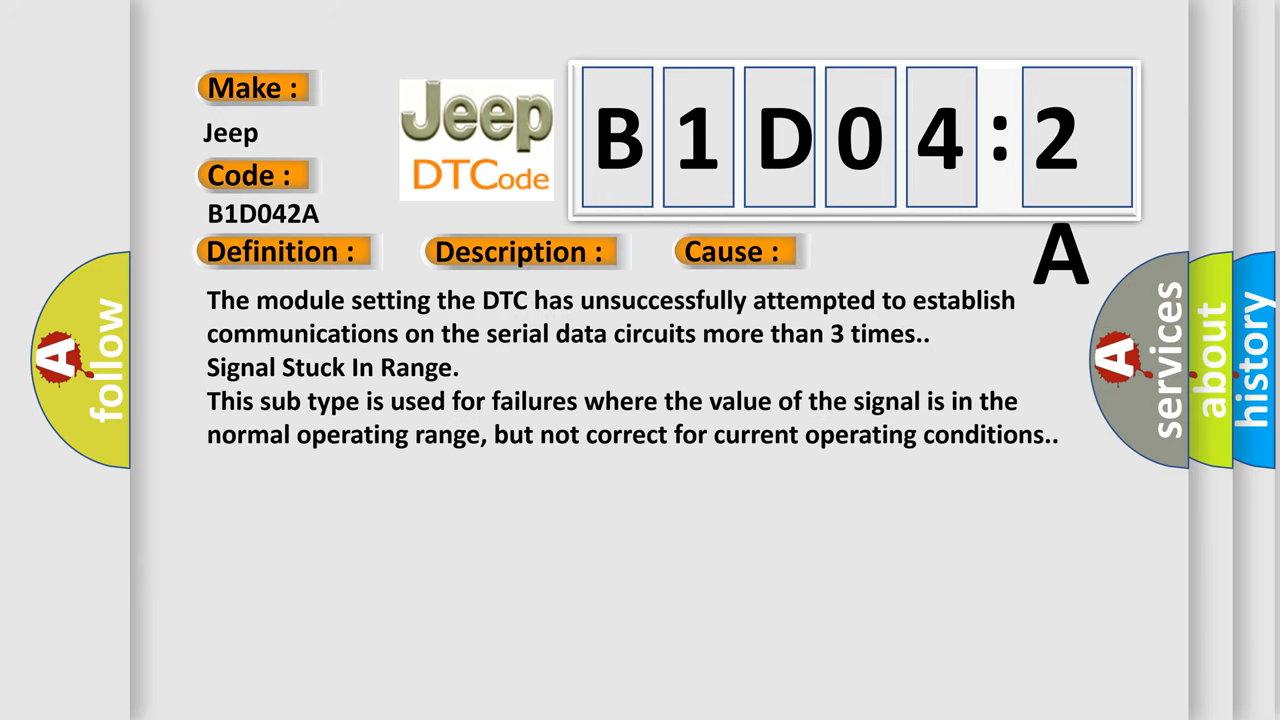